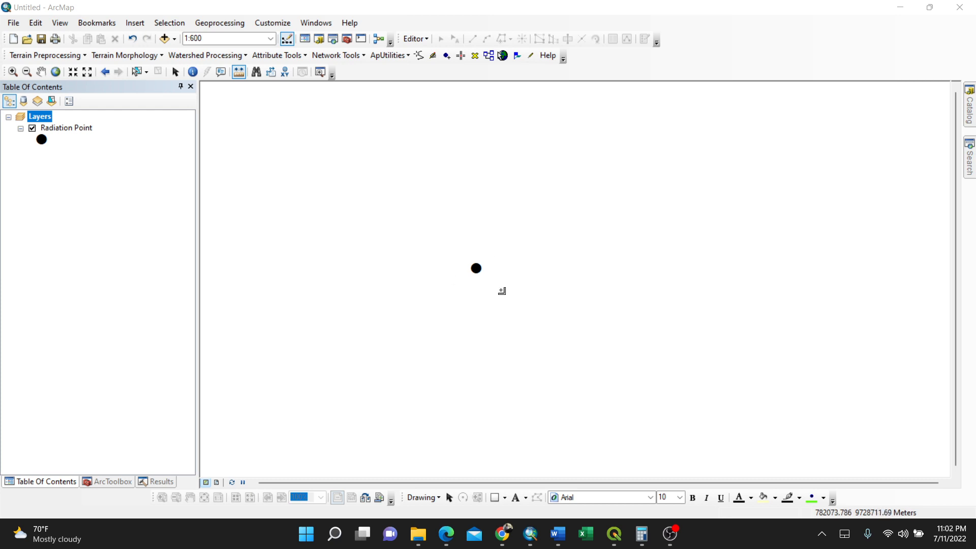
{"action": "mouse_move", "coordinate": [239, 86]}
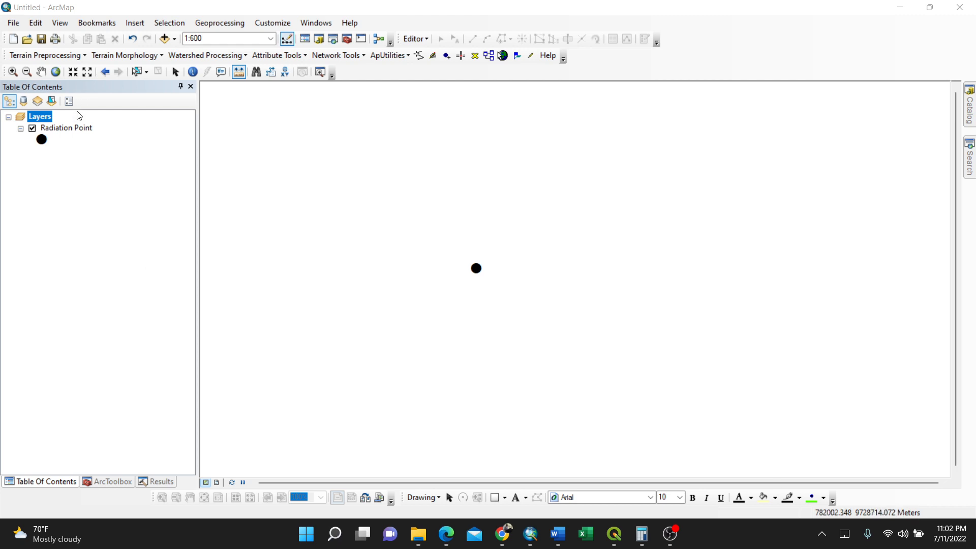
Step: Check the Radiation Point layer's units in its layer properties
{"action": "right_click", "coordinate": [65, 128]}
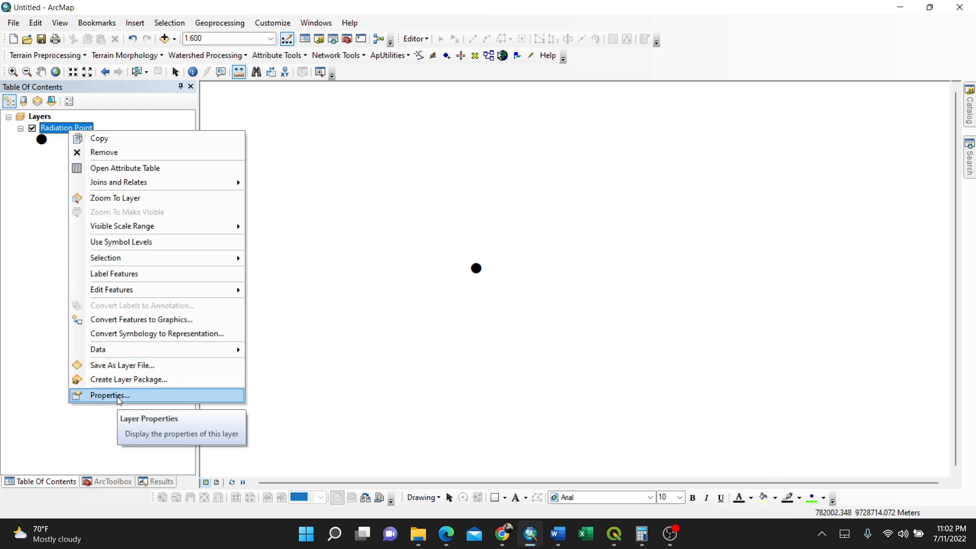
{"action": "left_click", "coordinate": [108, 396]}
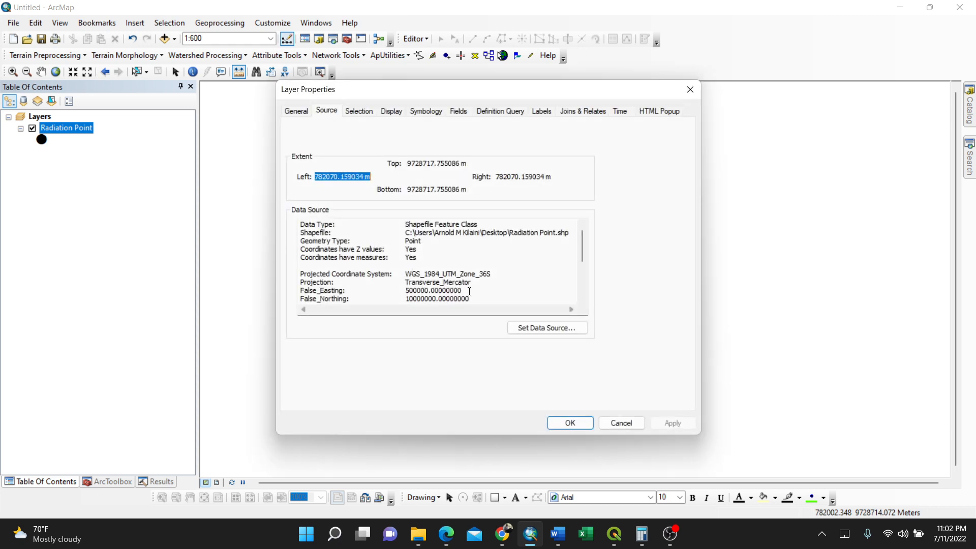
{"action": "scroll", "scroll_direction": "down", "scroll_amount": 3}
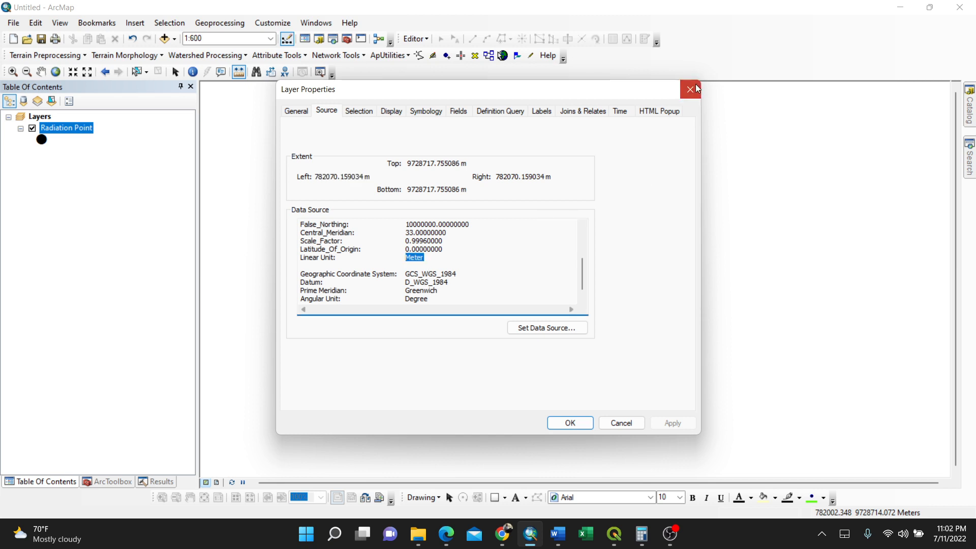
{"action": "left_click", "coordinate": [689, 89]}
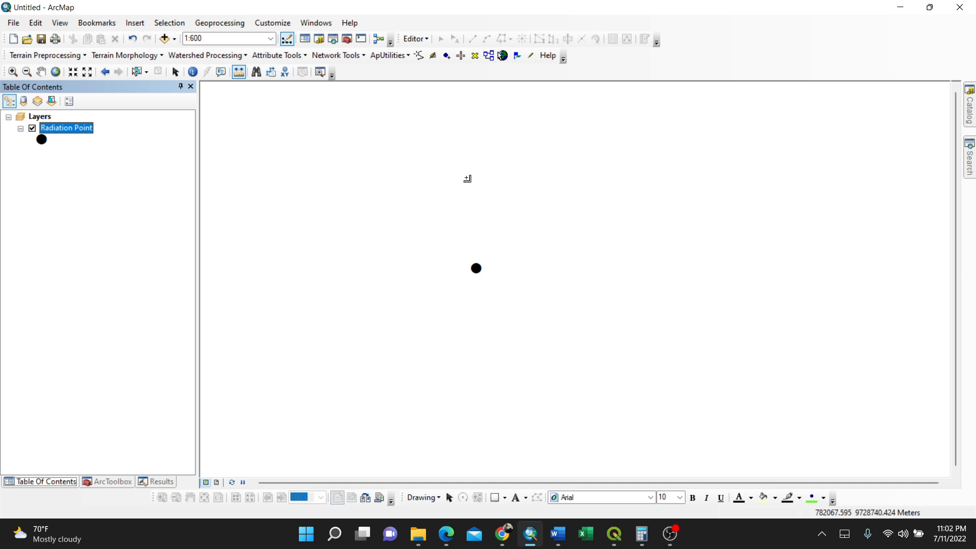
{"action": "mouse_move", "coordinate": [489, 282]}
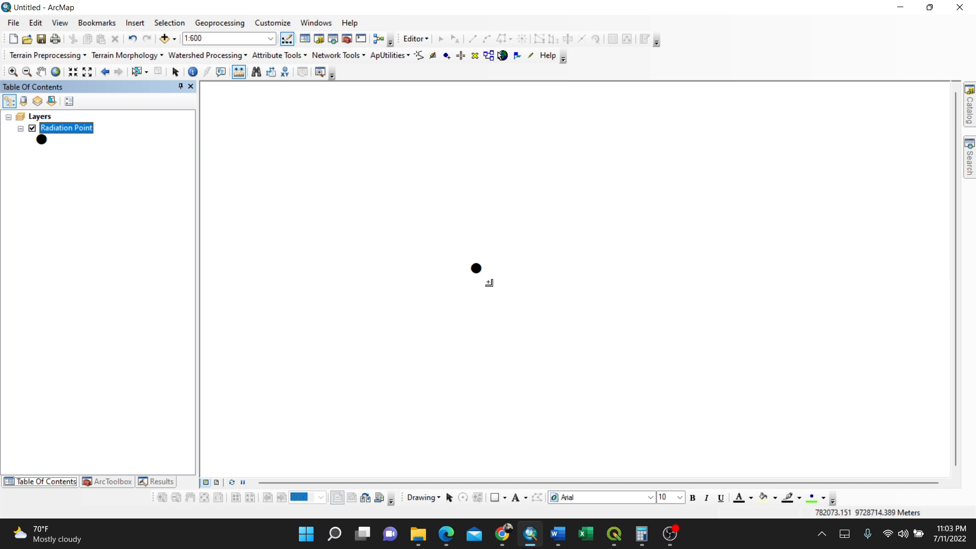
{"action": "mouse_move", "coordinate": [596, 223]}
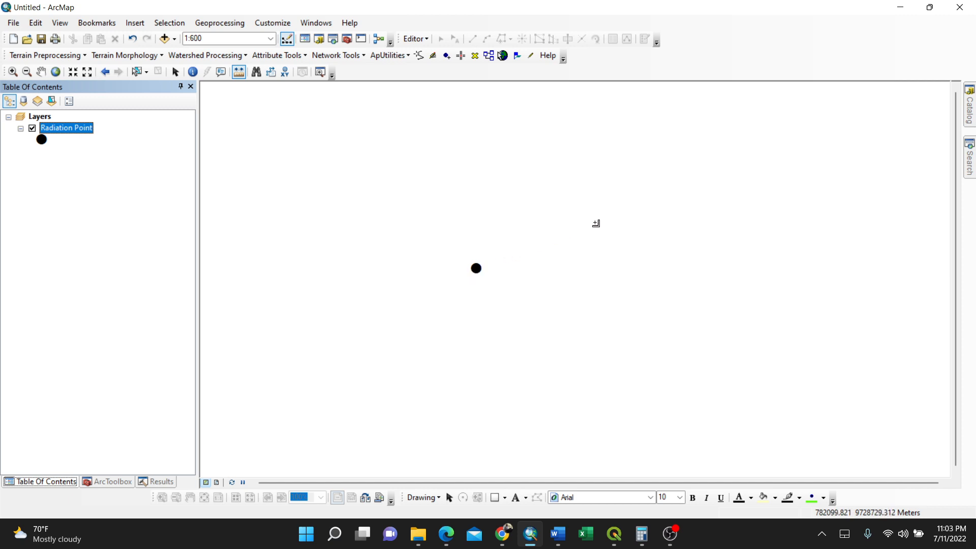
{"action": "mouse_move", "coordinate": [659, 198]}
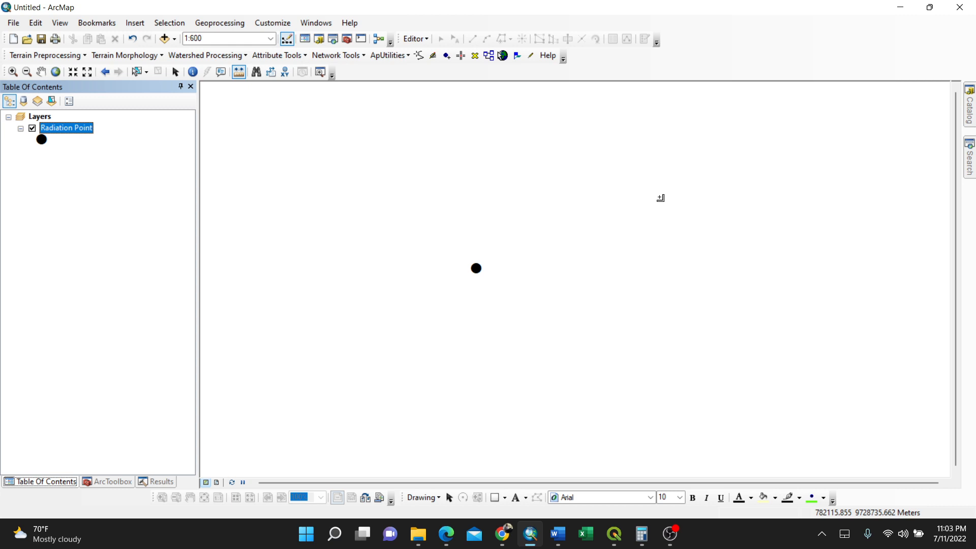
Step: Launch the Multiple Ring Buffer tool from Analysis Tools > Proximity in ArcToolbox
{"action": "left_click", "coordinate": [110, 481]}
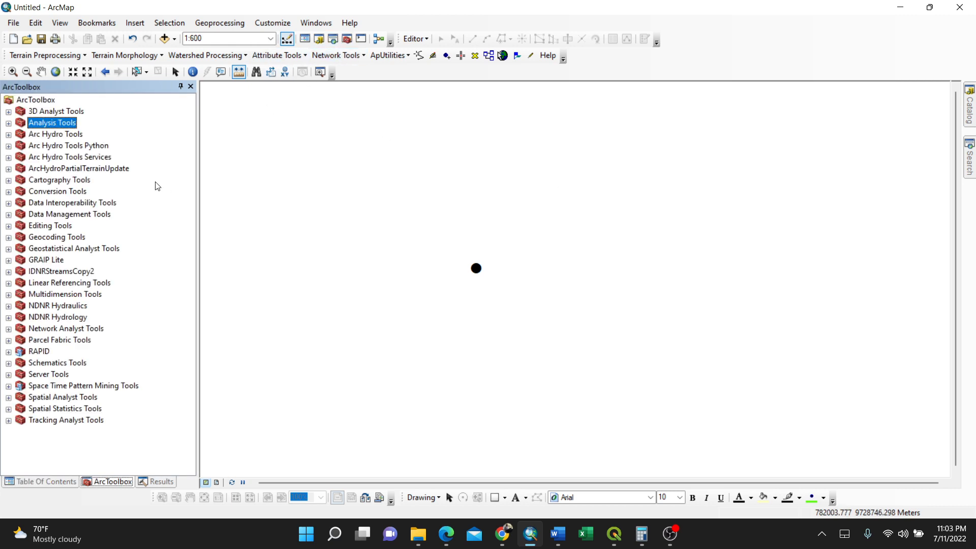
{"action": "left_click", "coordinate": [9, 123]}
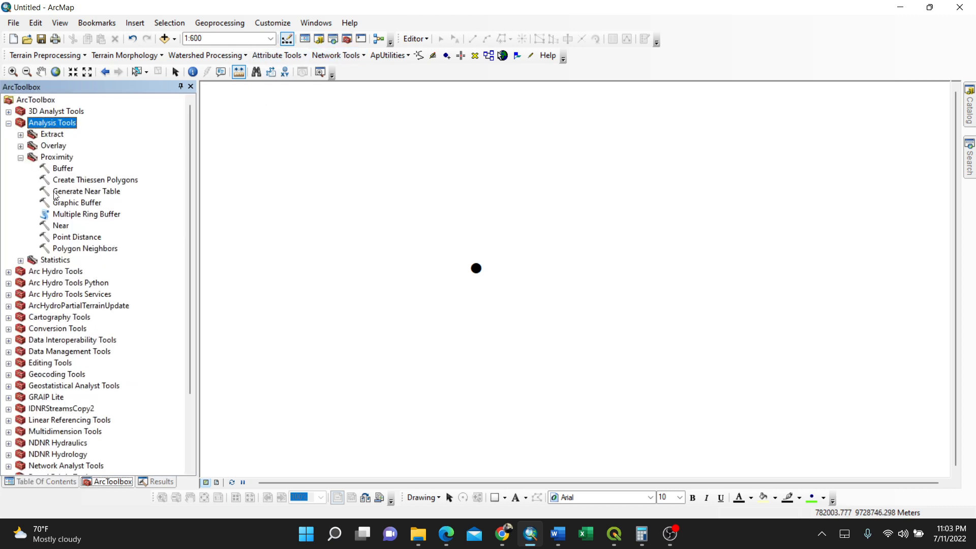
{"action": "double_click", "coordinate": [88, 214]}
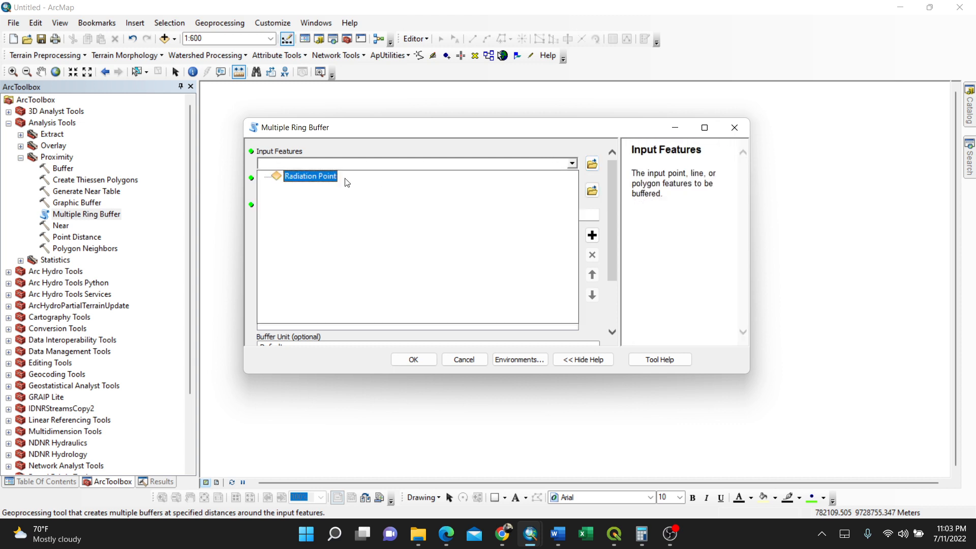
Step: Use Radiation Point as input features and set the buffer unit to Meters
{"action": "left_click", "coordinate": [310, 176]}
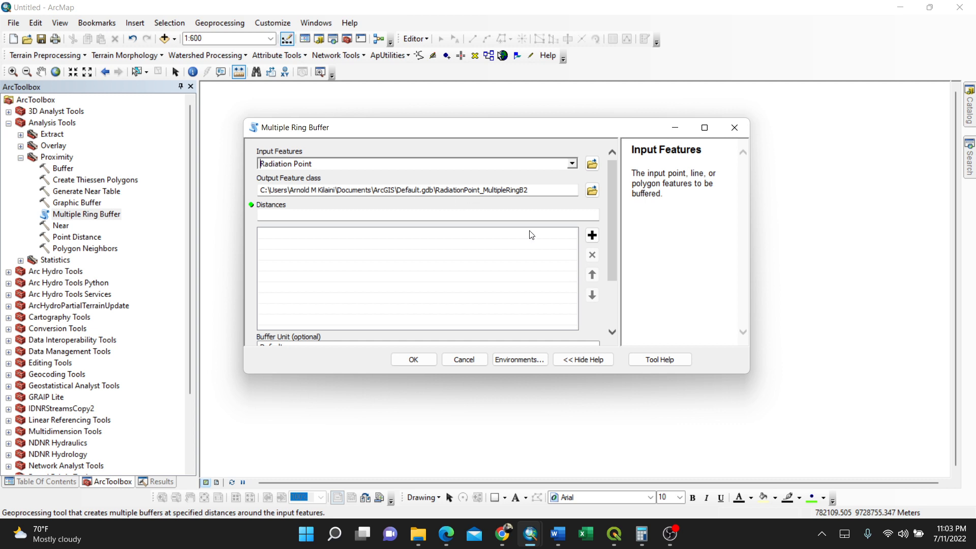
{"action": "left_click", "coordinate": [426, 214]}
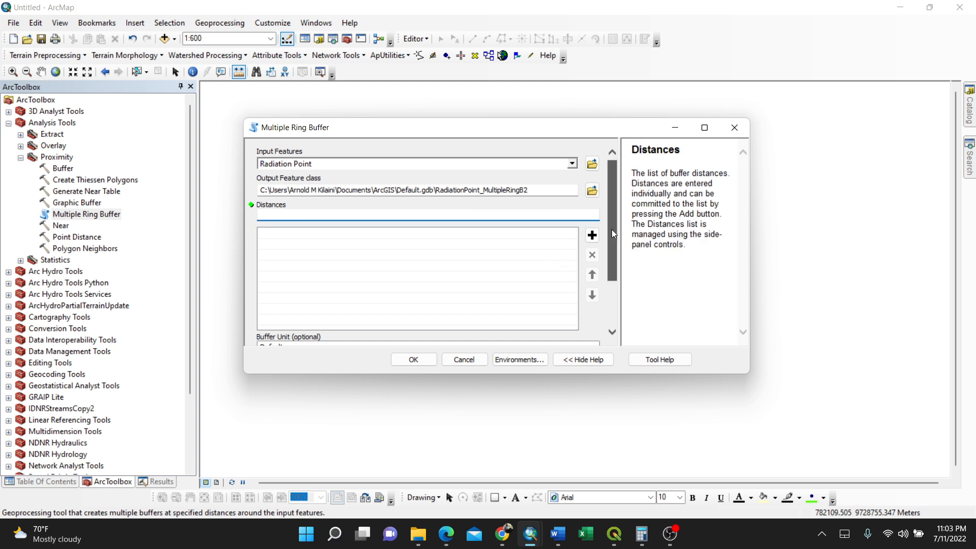
{"action": "scroll", "scroll_direction": "down", "scroll_amount": 3}
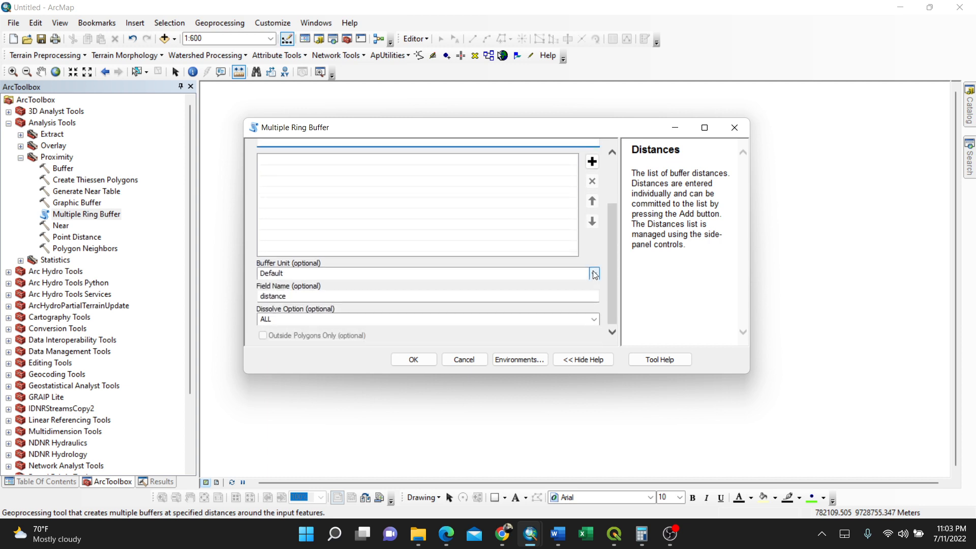
{"action": "left_click", "coordinate": [591, 274]}
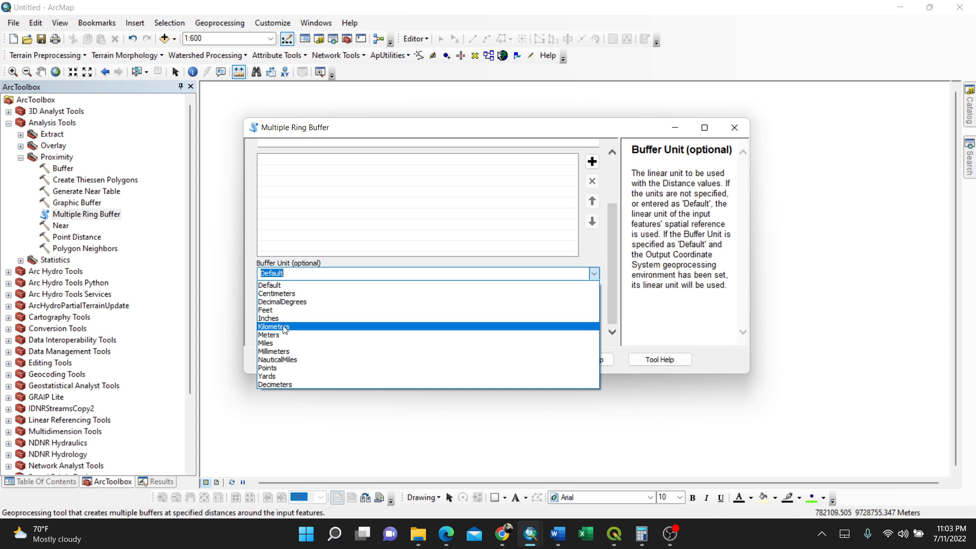
{"action": "mouse_move", "coordinate": [268, 368]}
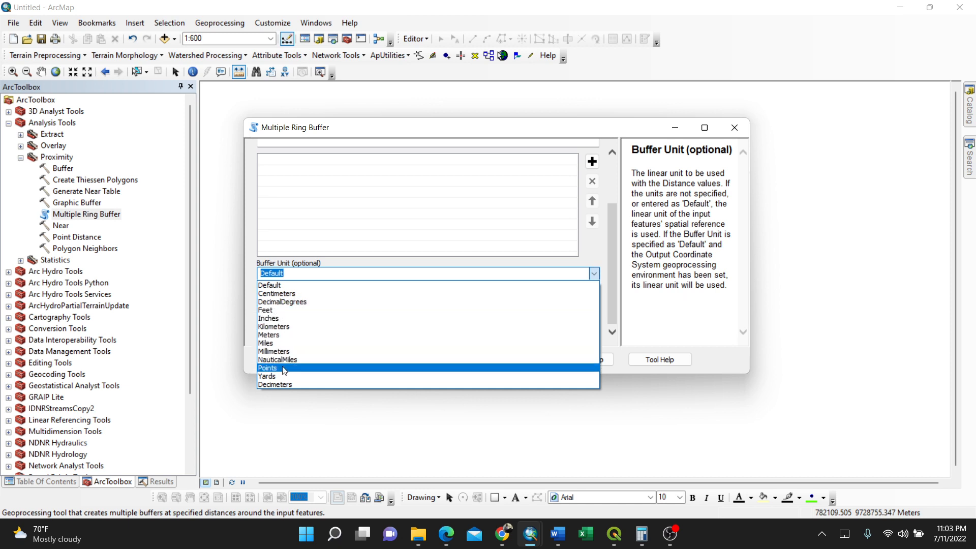
{"action": "mouse_move", "coordinate": [287, 329]}
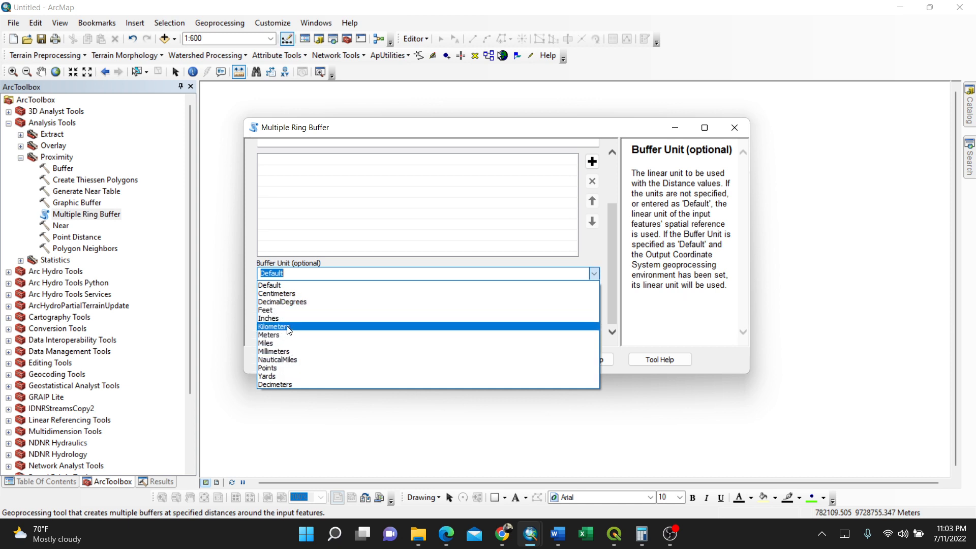
{"action": "left_click", "coordinate": [268, 334]}
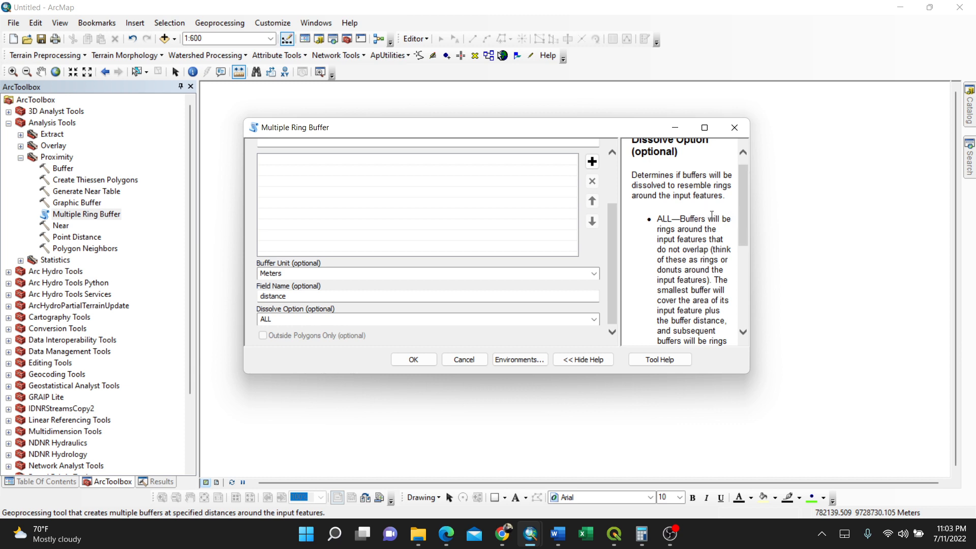
{"action": "left_click", "coordinate": [422, 318]}
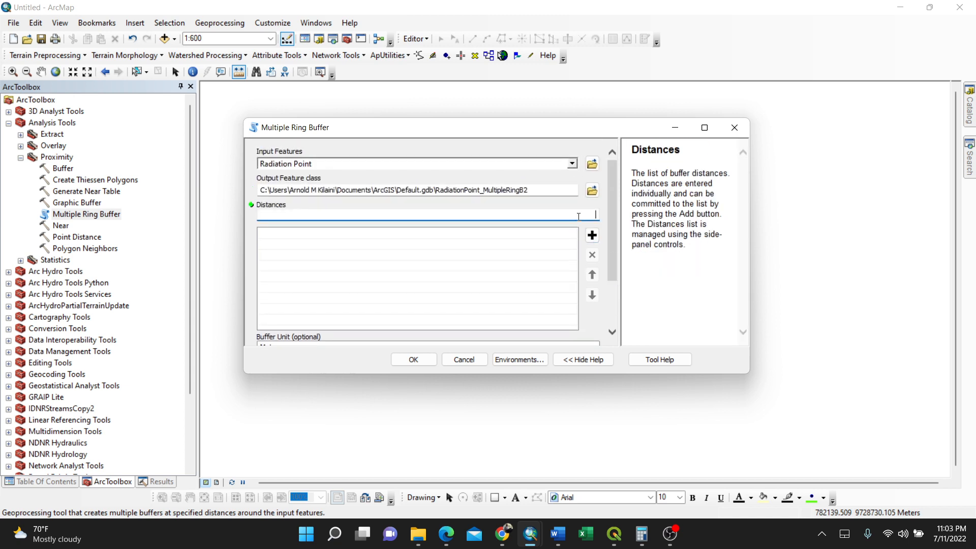
Step: Add ring distances 15, 30, 45 and 60 and run the multiple ring buffer
{"action": "type", "text": "15"}
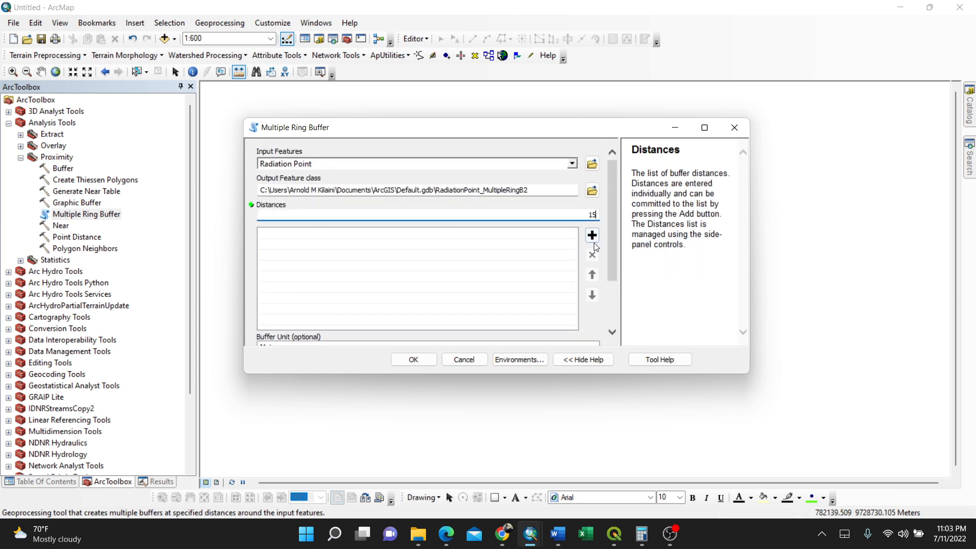
{"action": "left_click", "coordinate": [592, 234]}
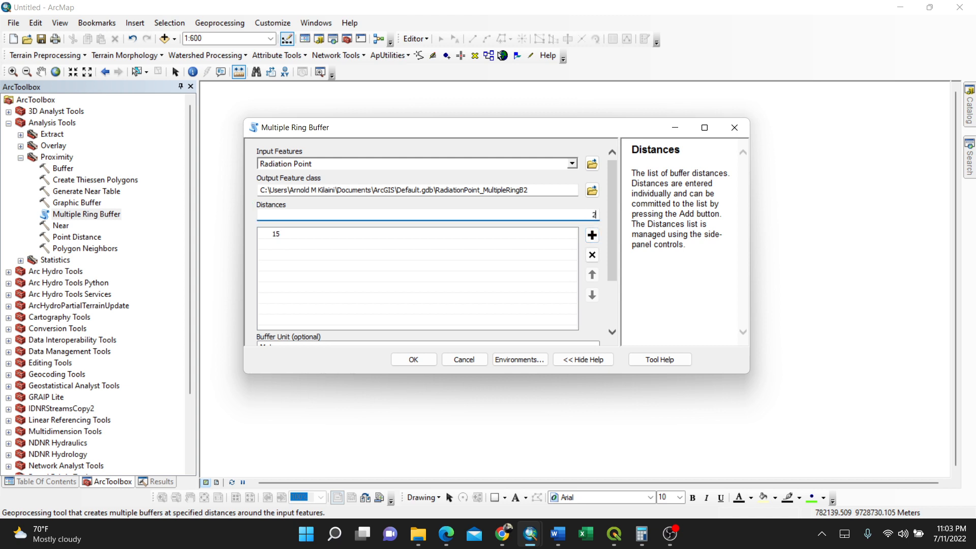
{"action": "type", "text": "0"}
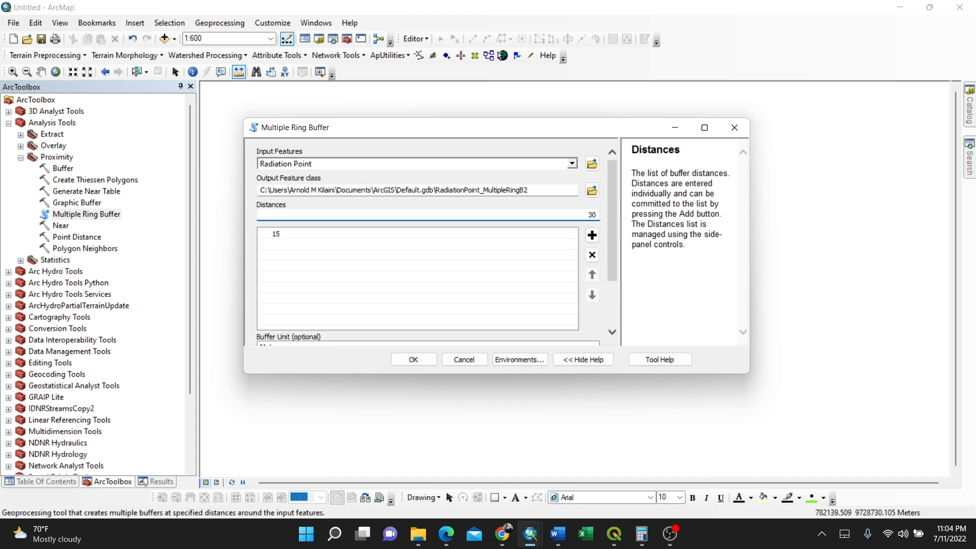
{"action": "left_click", "coordinate": [591, 235]}
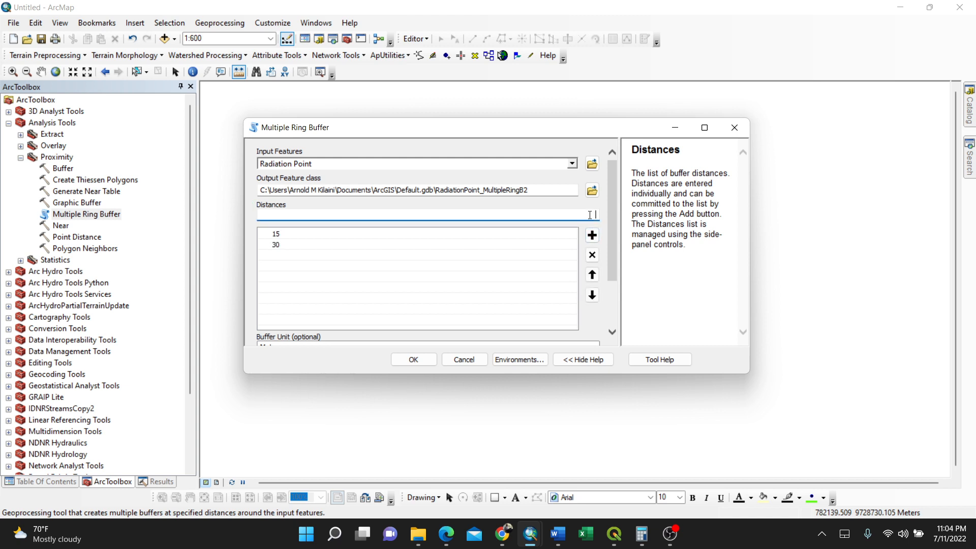
{"action": "left_click", "coordinate": [591, 234]}
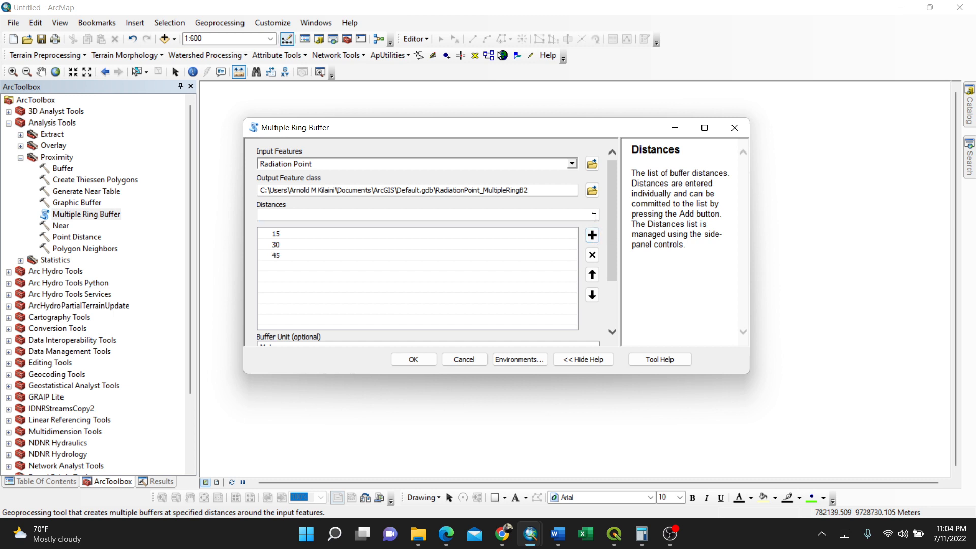
{"action": "type", "text": "60"}
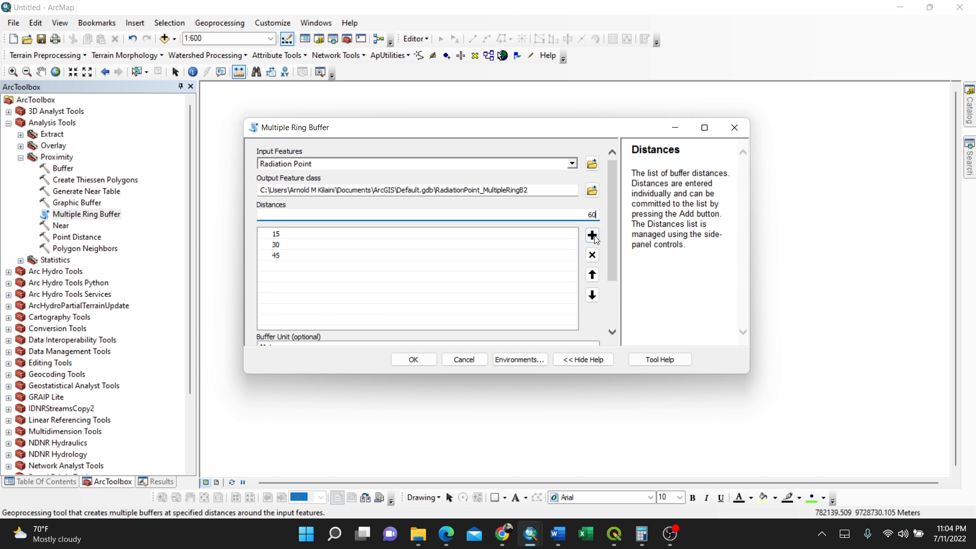
{"action": "left_click", "coordinate": [591, 235]}
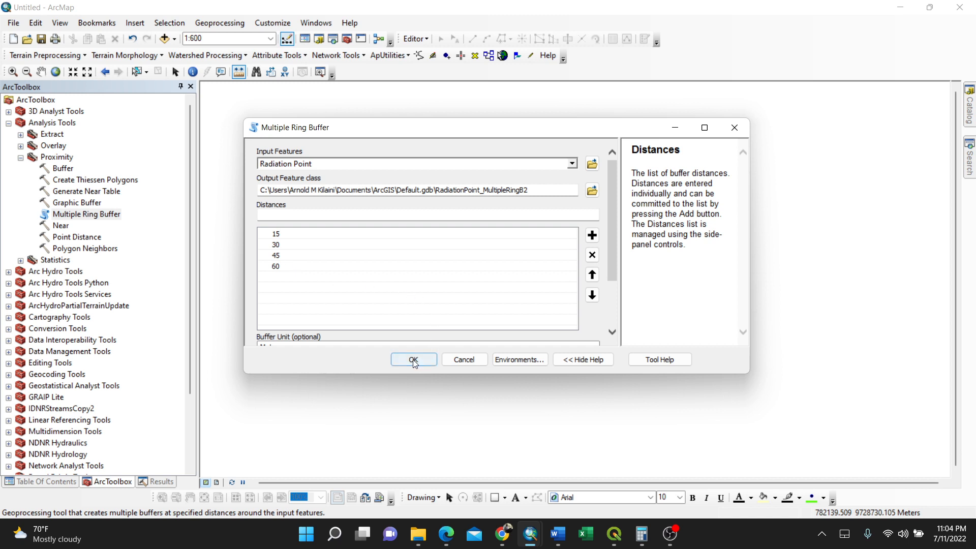
{"action": "left_click", "coordinate": [412, 359]}
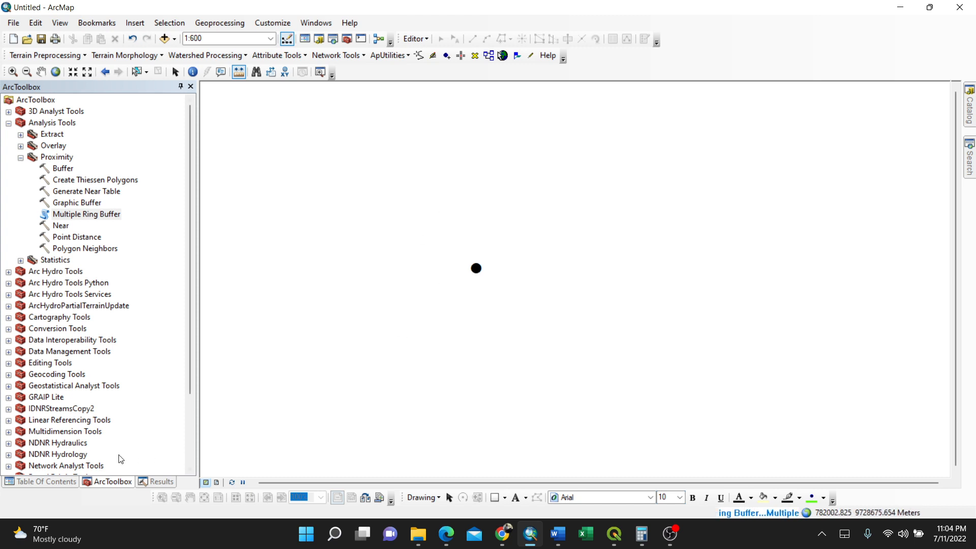
Step: Return to the Table of Contents while the buffer output is processed
{"action": "left_click", "coordinate": [47, 481]}
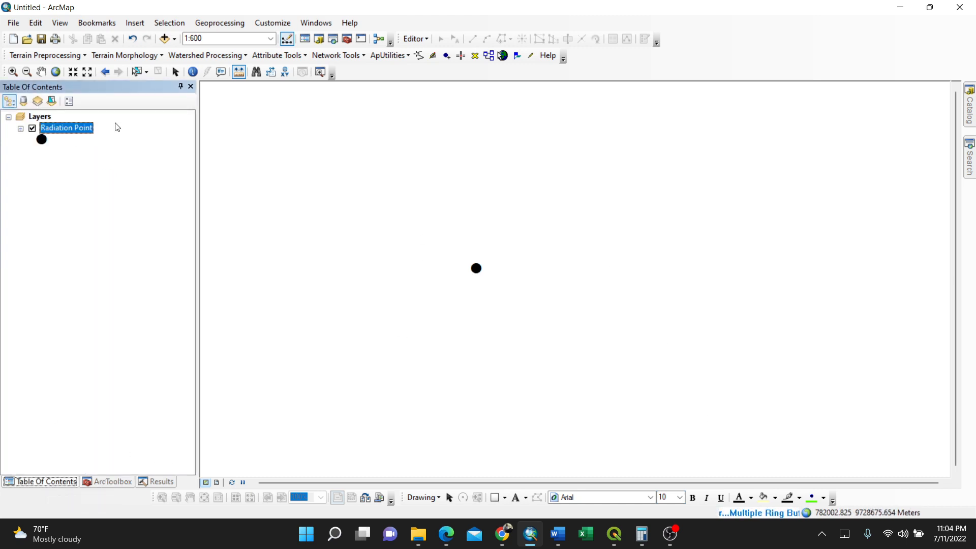
{"action": "mouse_move", "coordinate": [734, 337]}
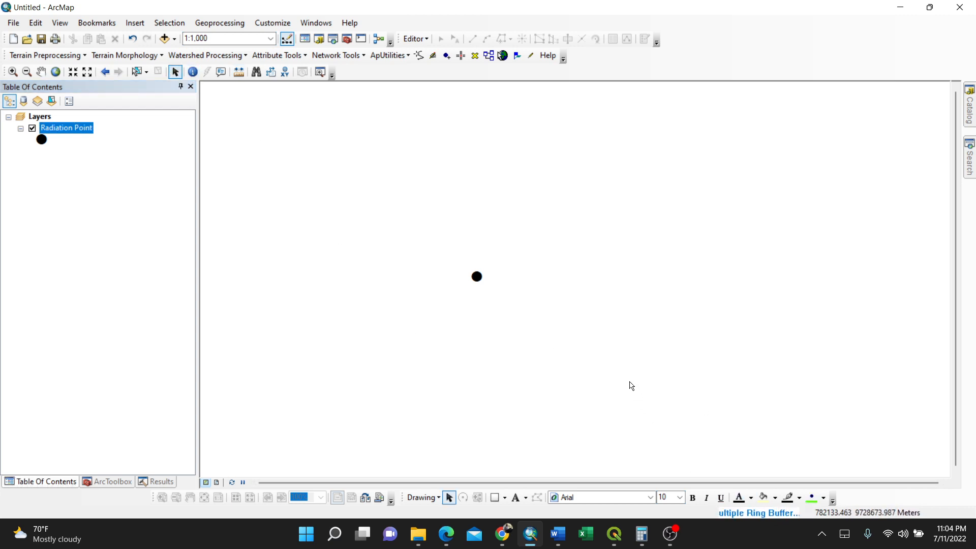
{"action": "mouse_move", "coordinate": [630, 366]}
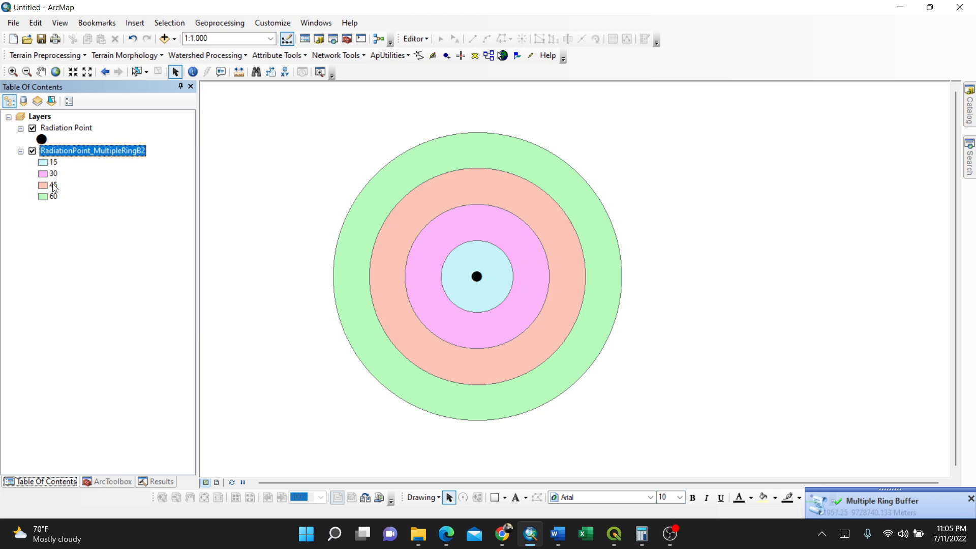
Step: Relabel the buffer layer's symbology categories to 15m, 30m, 45m and 60m
{"action": "left_click", "coordinate": [53, 162]}
{"action": "type", "text": "m"}
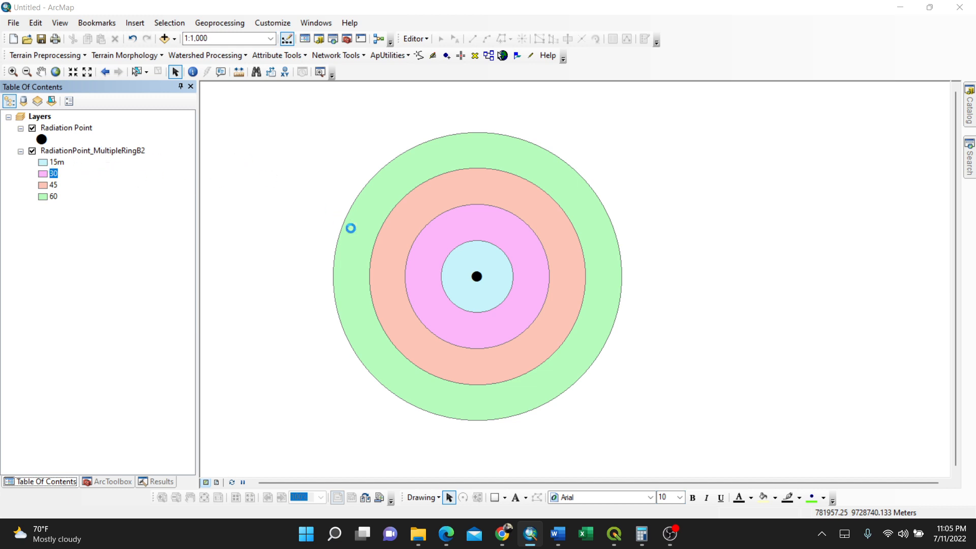
{"action": "double_click", "coordinate": [90, 151]}
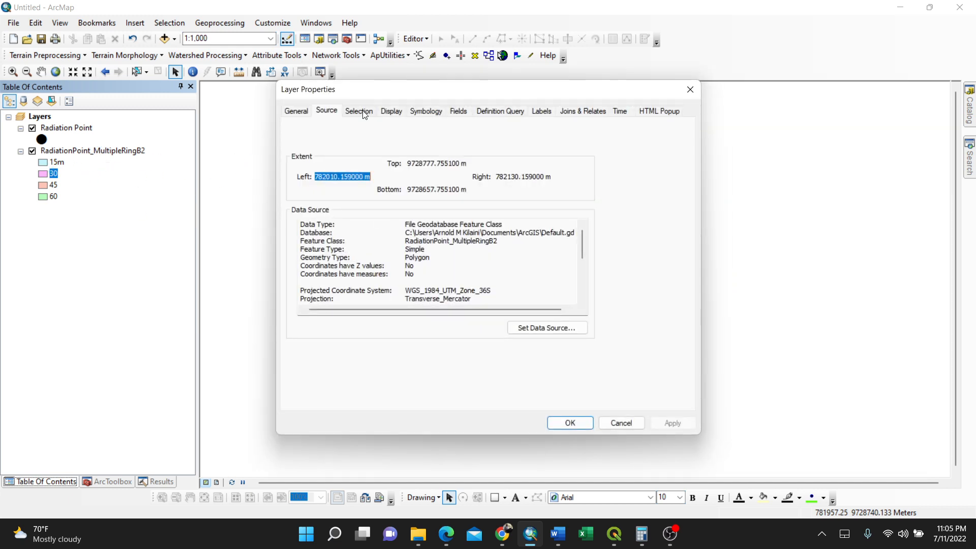
{"action": "left_click", "coordinate": [390, 111]}
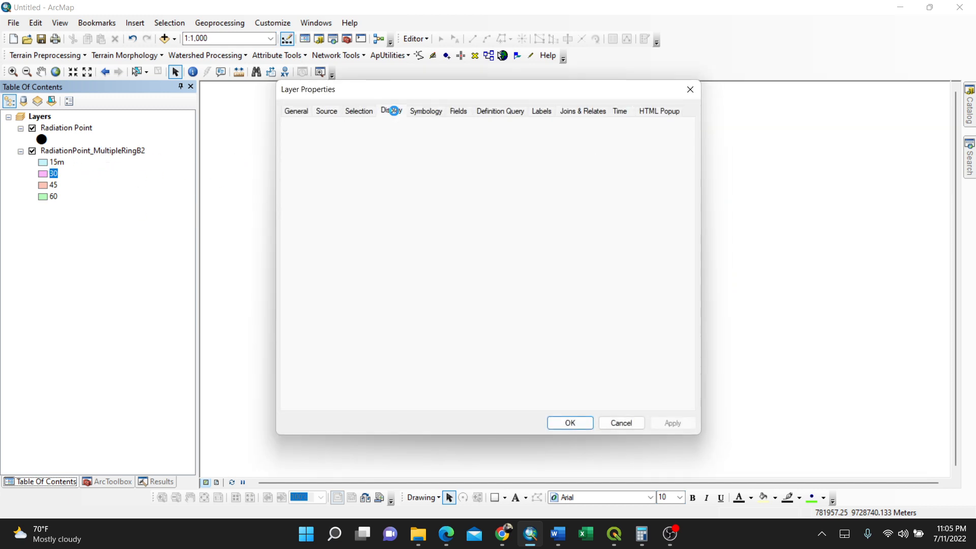
{"action": "left_click", "coordinate": [426, 111]}
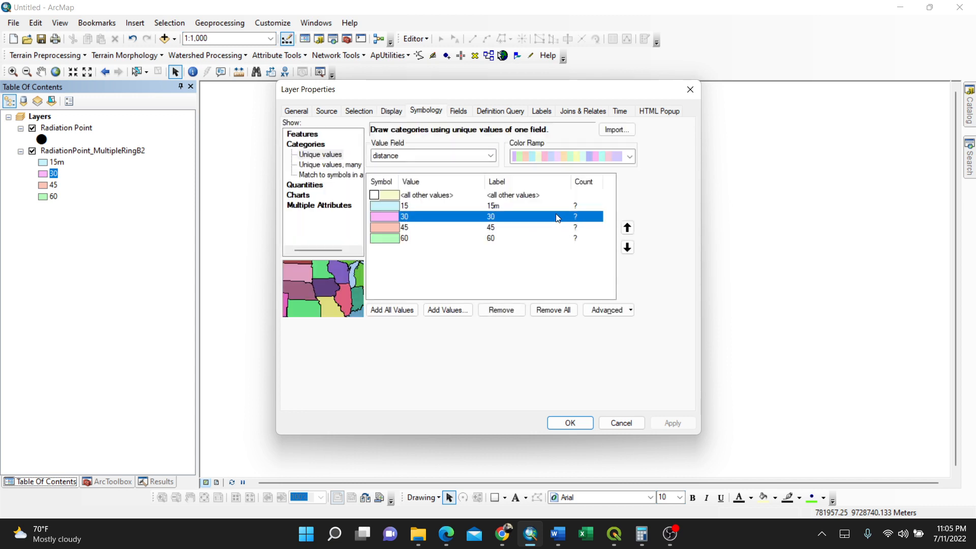
{"action": "double_click", "coordinate": [516, 215]}
{"action": "type", "text": "m"}
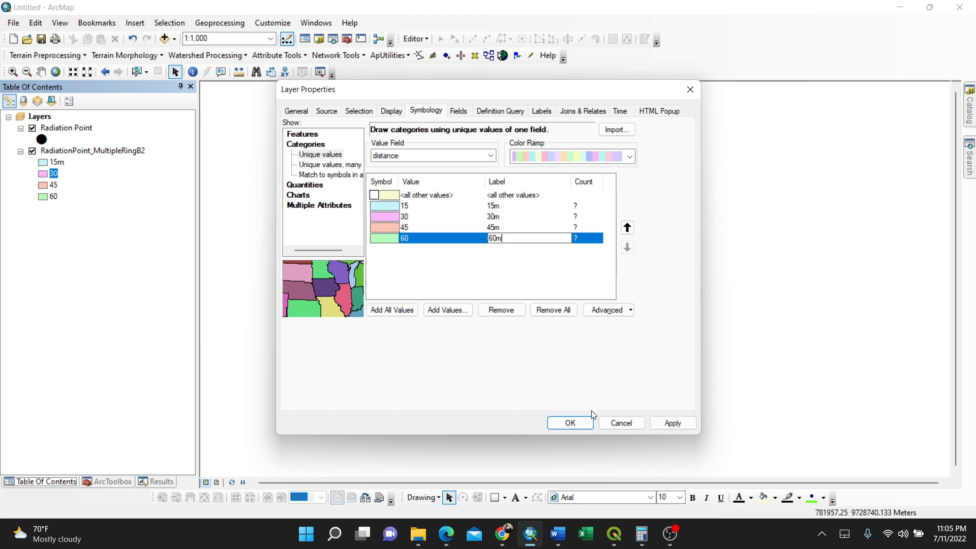
{"action": "left_click", "coordinate": [671, 422]}
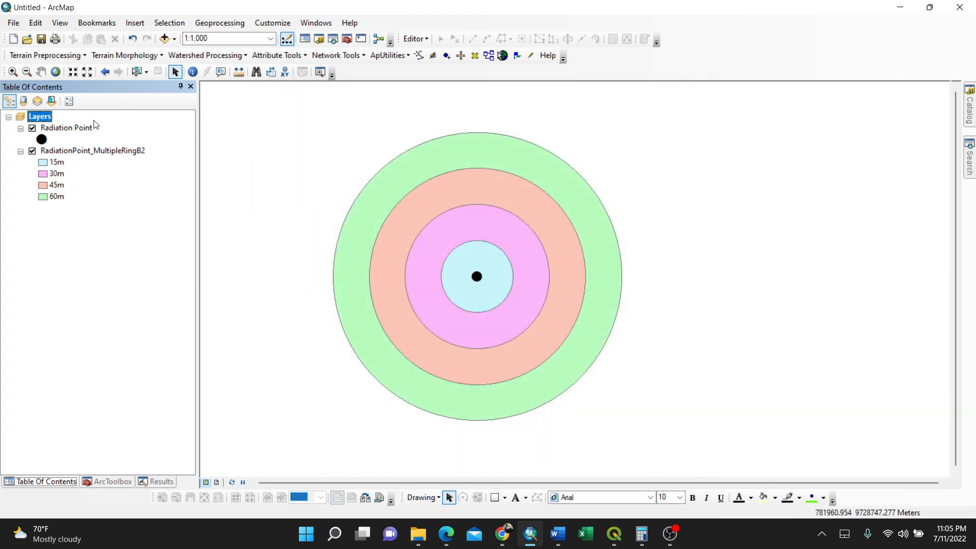
Step: Apply a dark olive-purple-red-blue colour ramp to the four buffer rings
{"action": "left_click", "coordinate": [93, 151]}
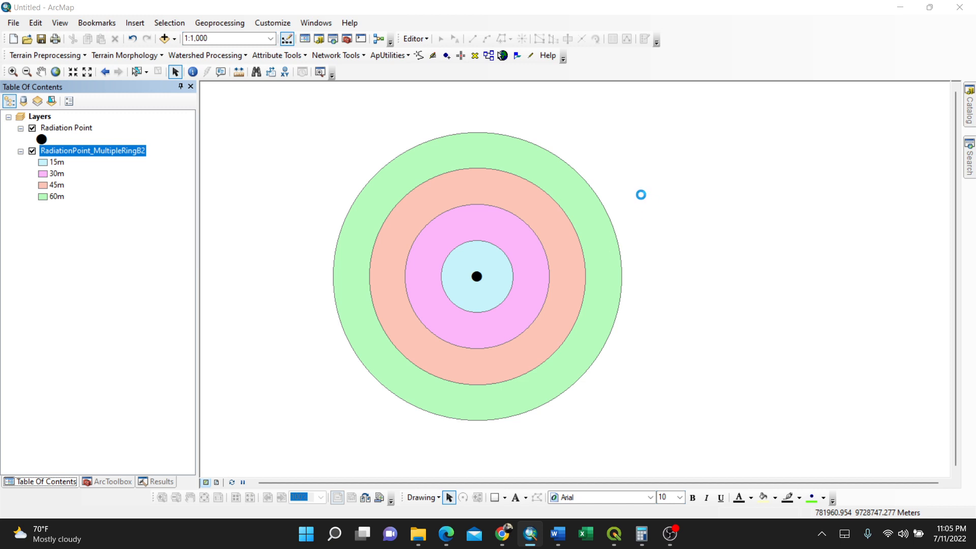
{"action": "double_click", "coordinate": [93, 151]}
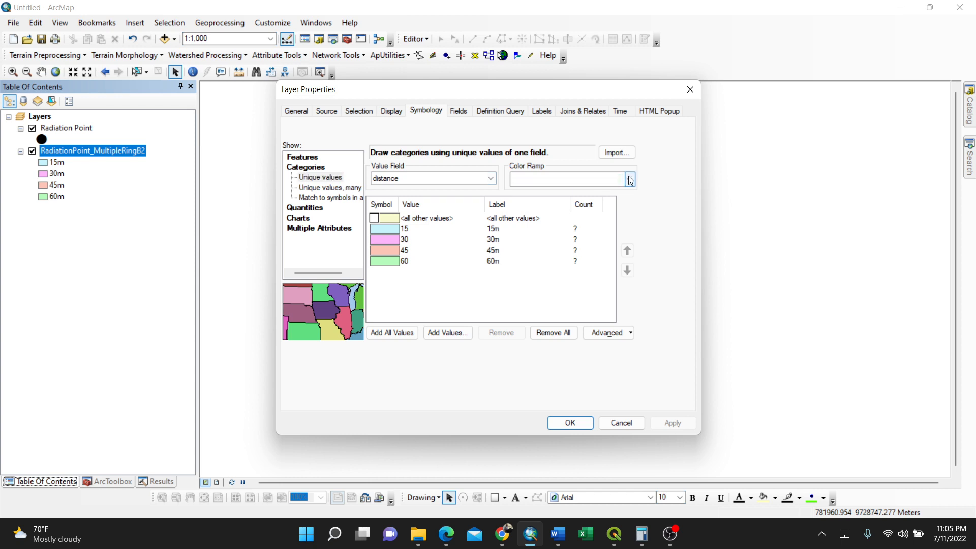
{"action": "left_click", "coordinate": [628, 179]}
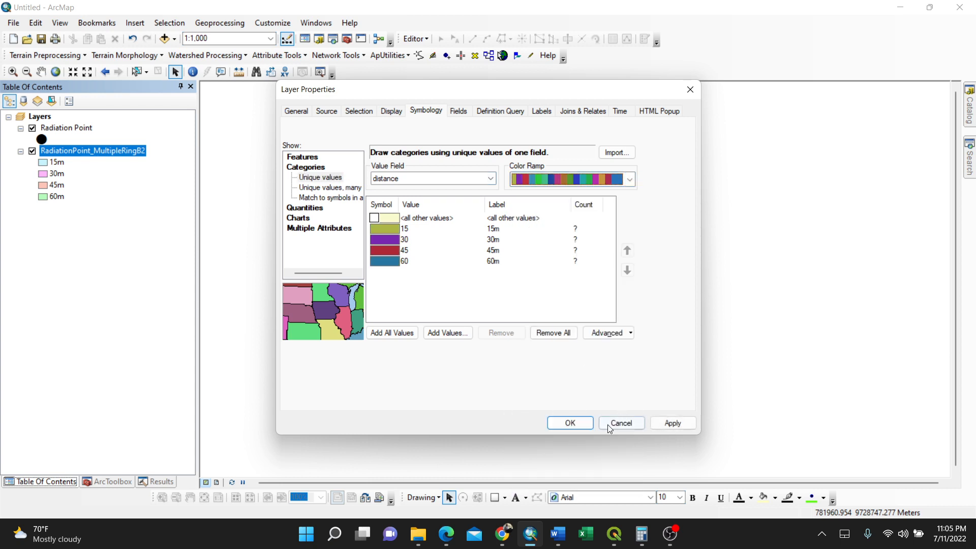
{"action": "left_click", "coordinate": [567, 423]}
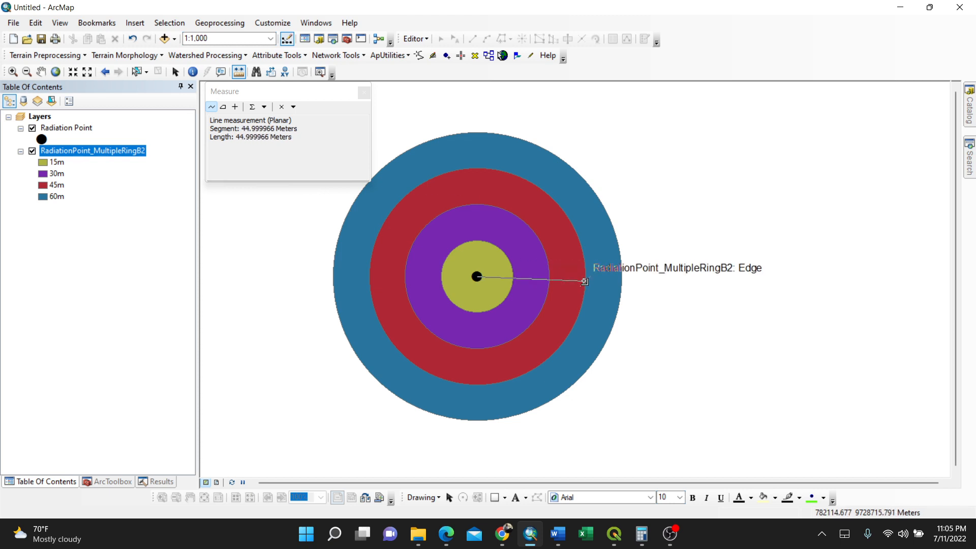
{"action": "mouse_move", "coordinate": [613, 282]}
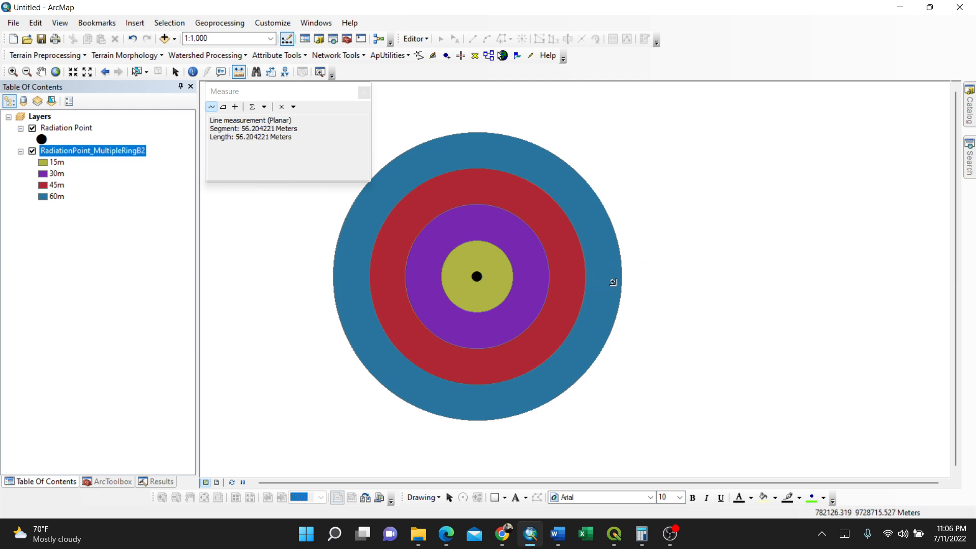